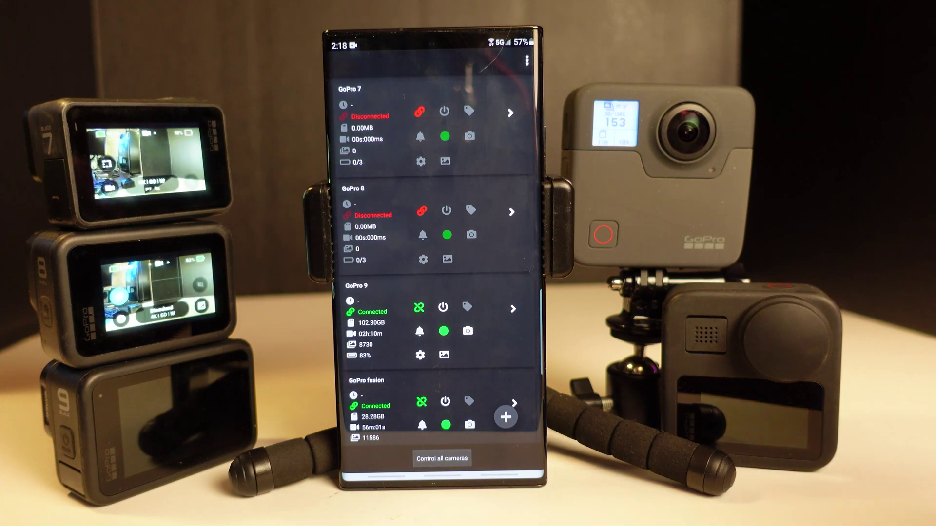
Connect GoPro 7 and GoPro 8, then record a short clip on the GoPro max
click(418, 212)
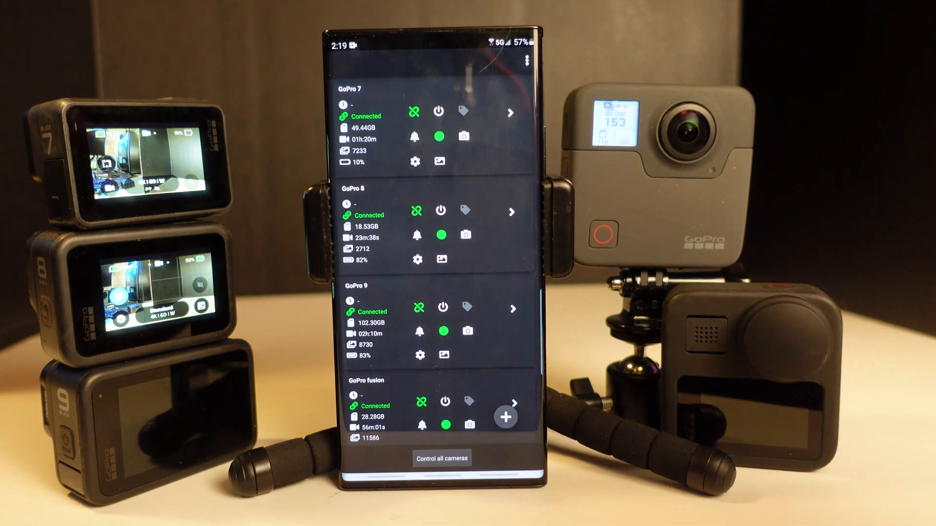
scroll(down, 3)
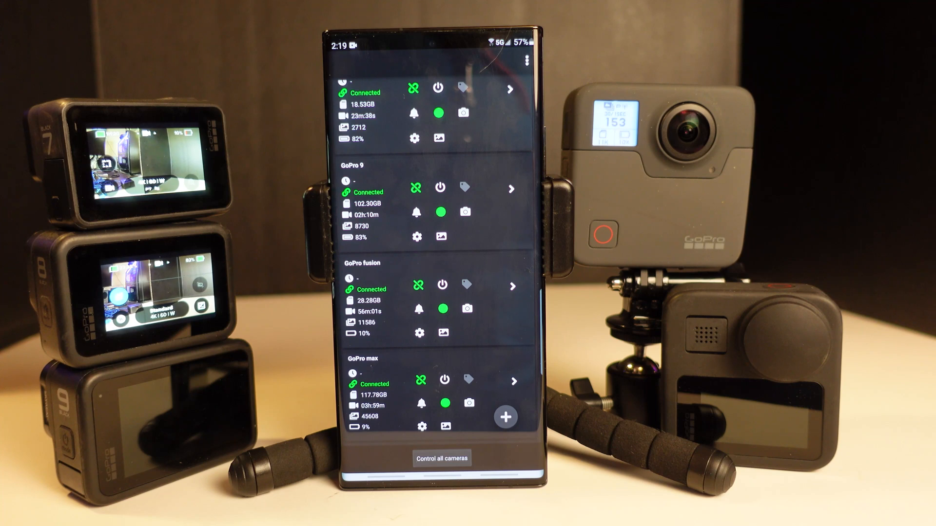
click(443, 403)
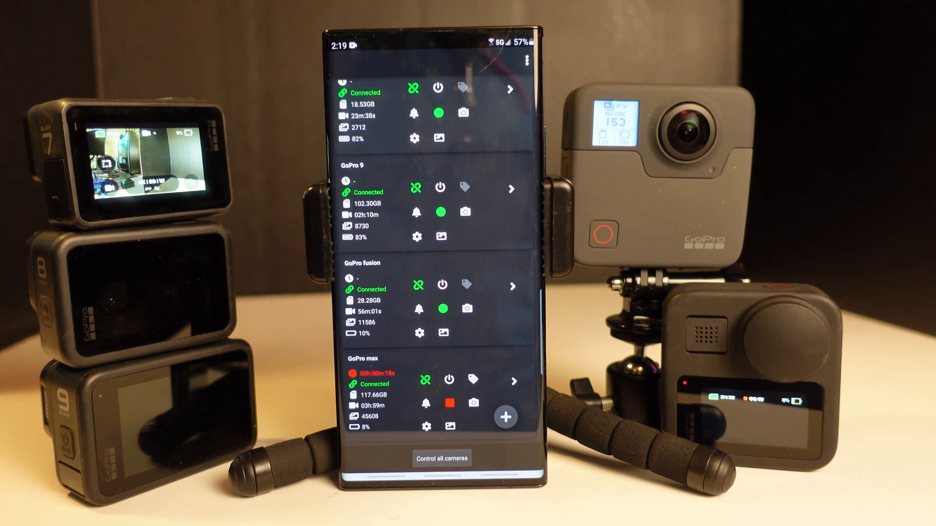
click(448, 402)
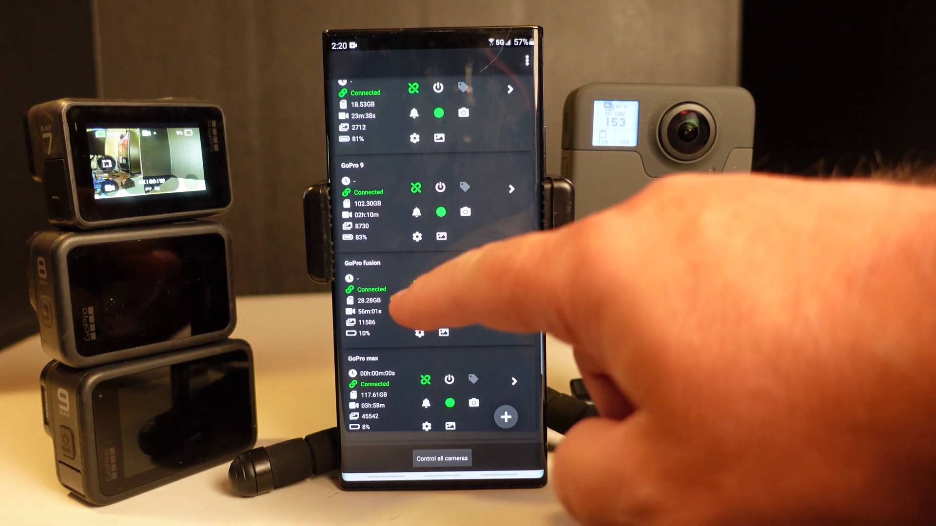
Remove the GoPro 9 card from the camera list
scroll(up, 3)
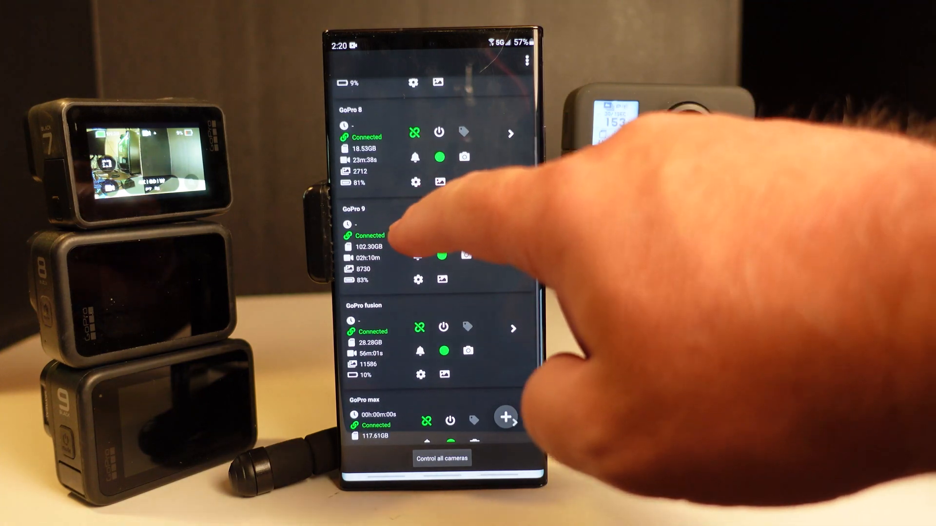
click(388, 244)
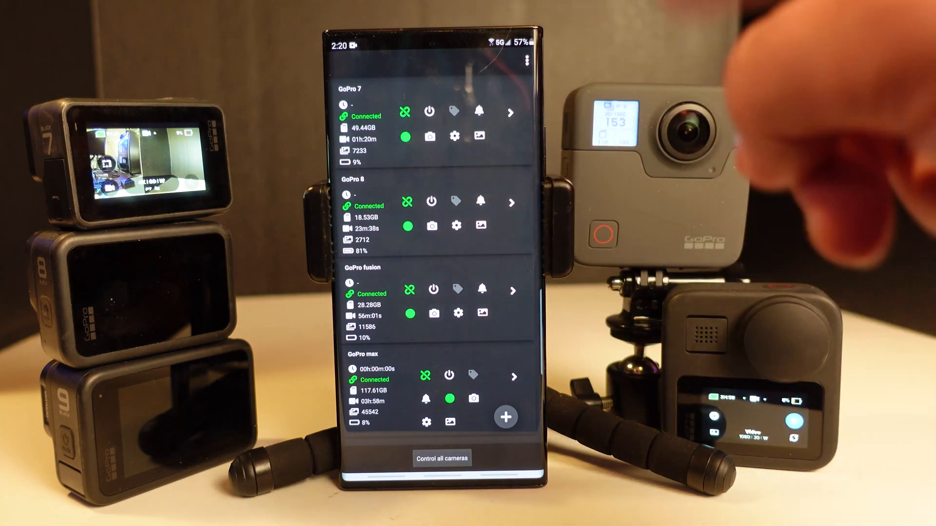
scroll(up, 3)
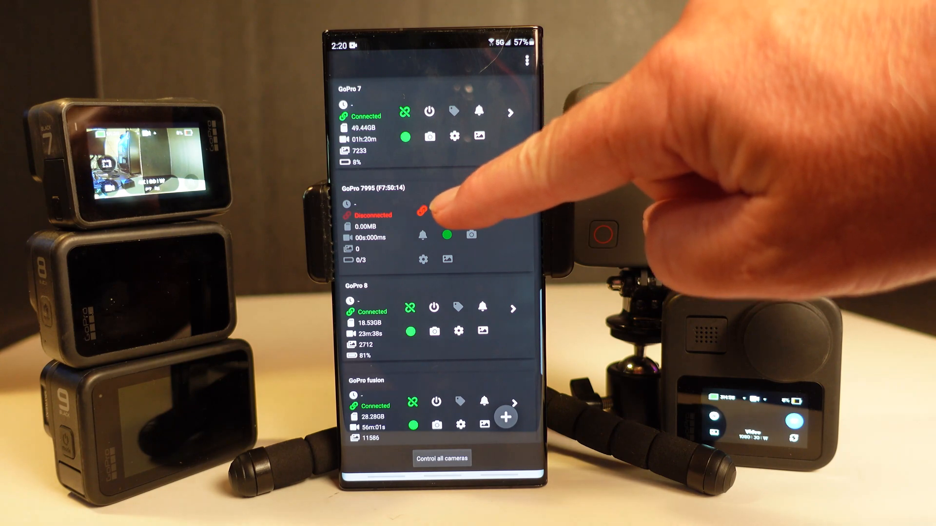
Connect GoPro 7995 (F7:50:14) and make it beep to locate it
click(419, 211)
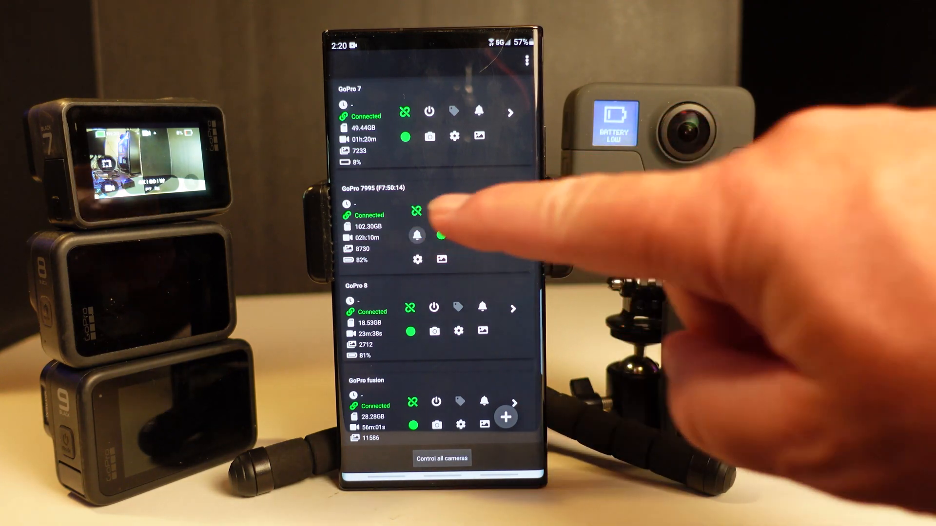
click(416, 234)
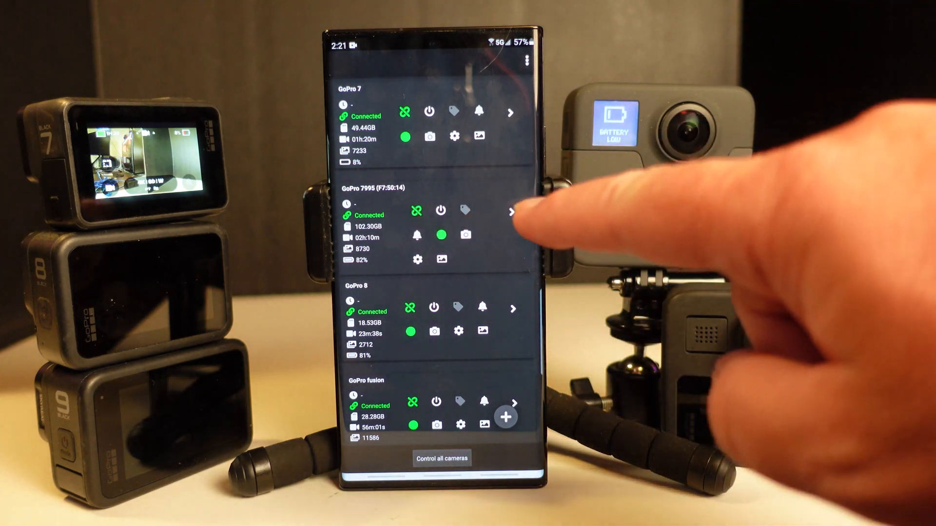
Rename GoPro 7995 to 'GoPro 9' through its Options name field
click(510, 213)
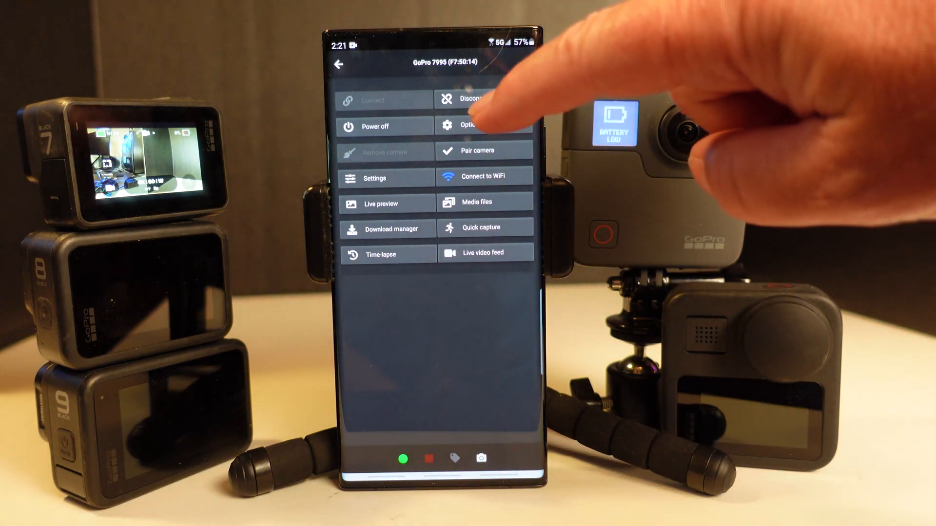
click(472, 125)
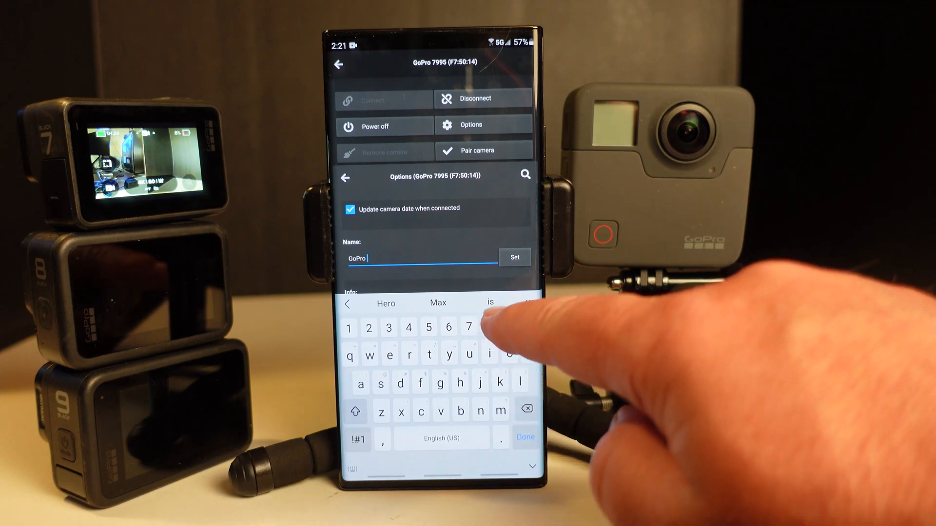
text(9)
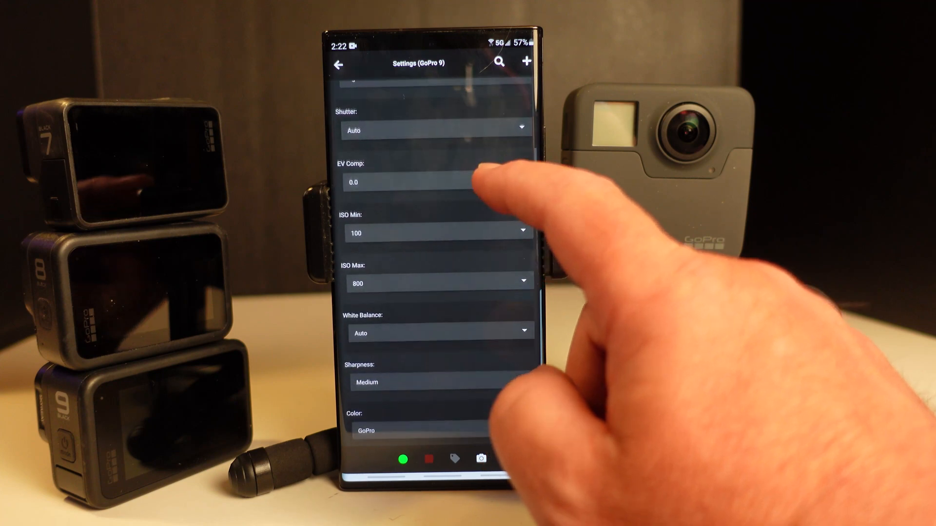
scroll(down, 3)
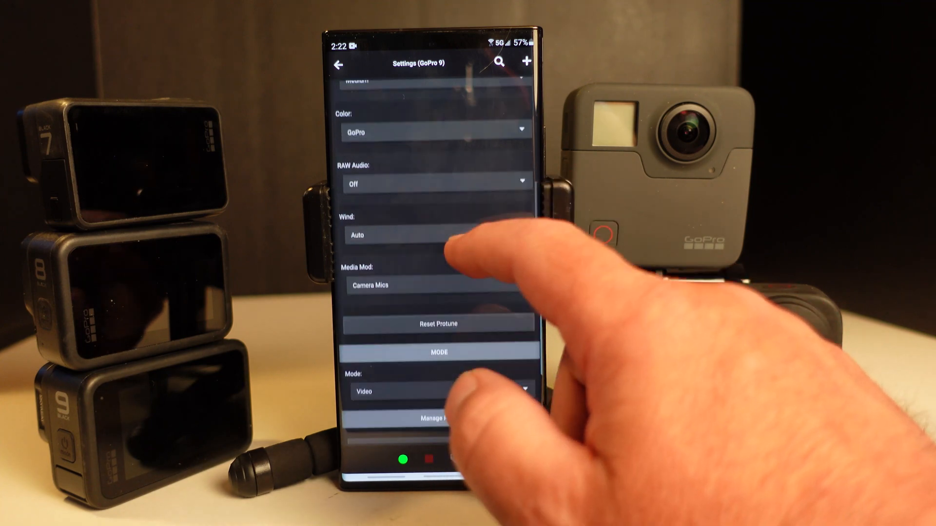
scroll(down, 3)
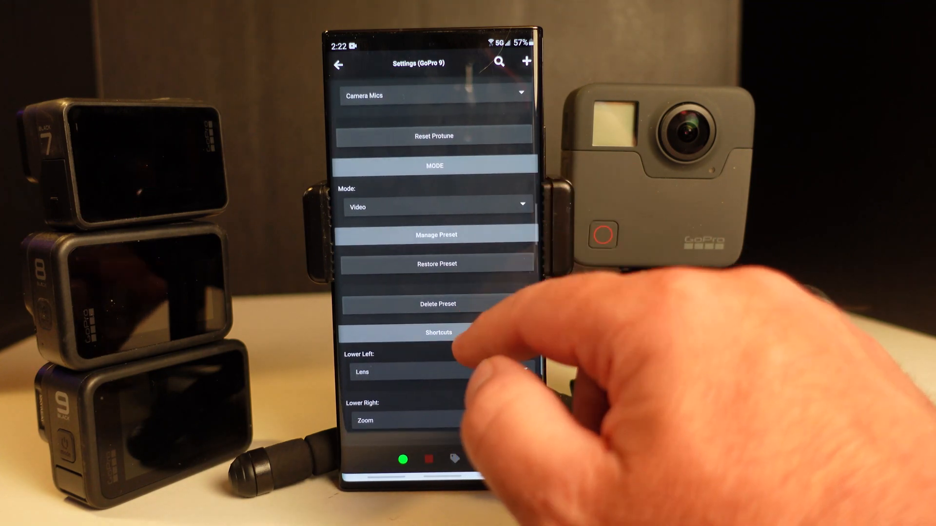
scroll(down, 3)
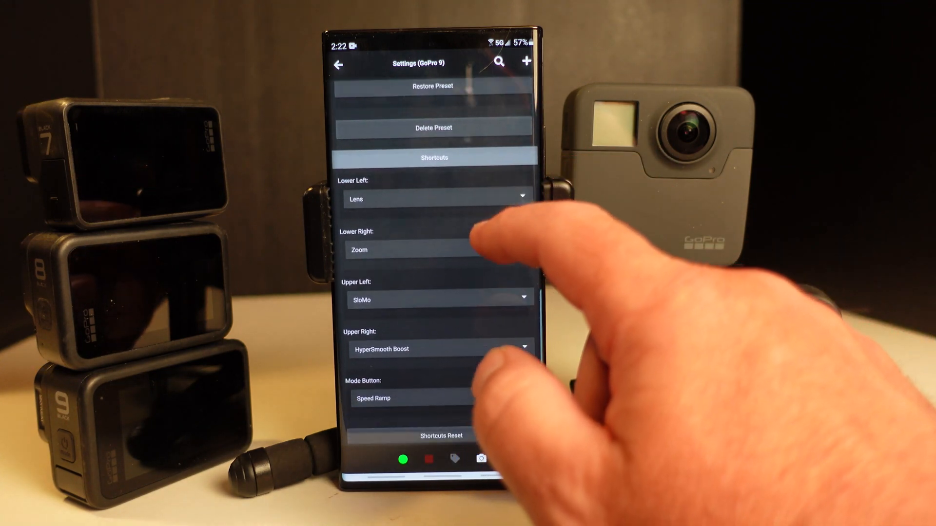
scroll(up, 3)
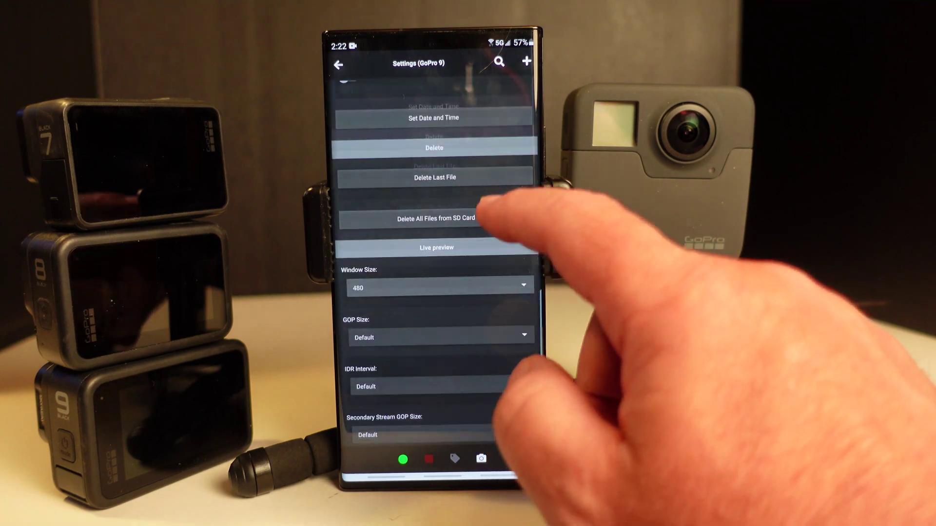
scroll(down, 3)
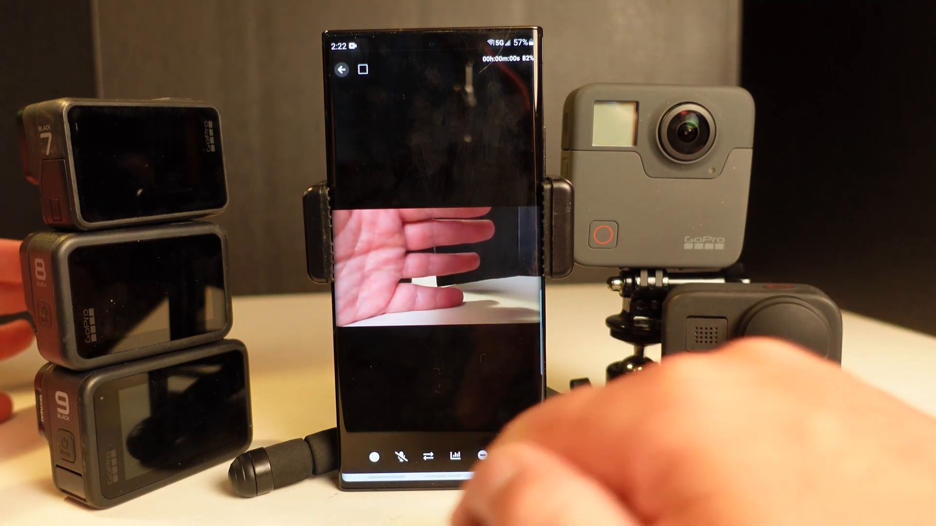
Start recording on the GoPro 9 from its live preview
click(375, 455)
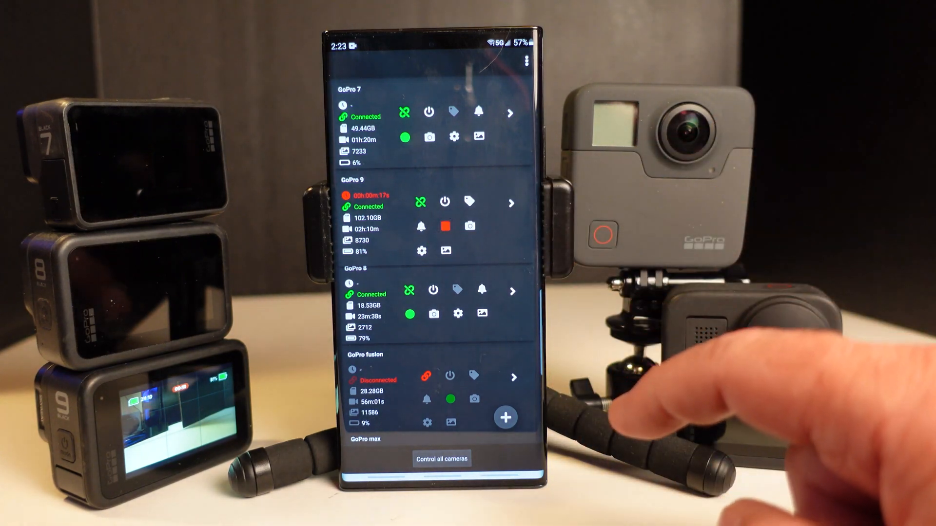
Stop the GoPro 9 recording from its camera card
click(444, 226)
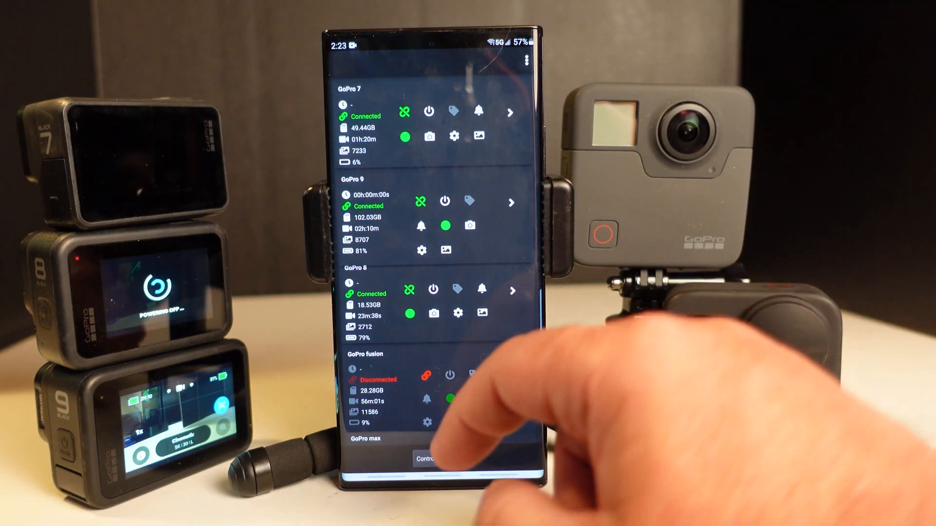
Set the GoPro 9 camera mode to TIME LAPSE with the Time lapse preset
scroll(down, 3)
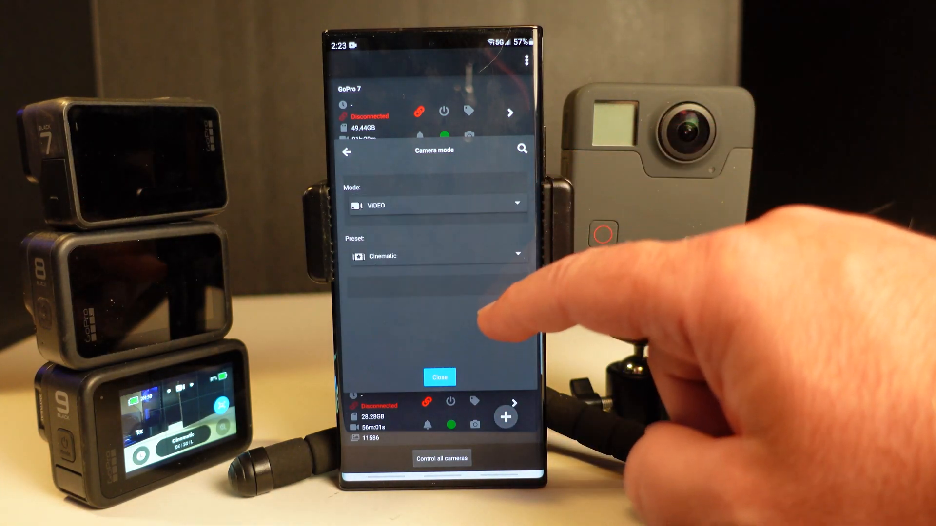
click(435, 255)
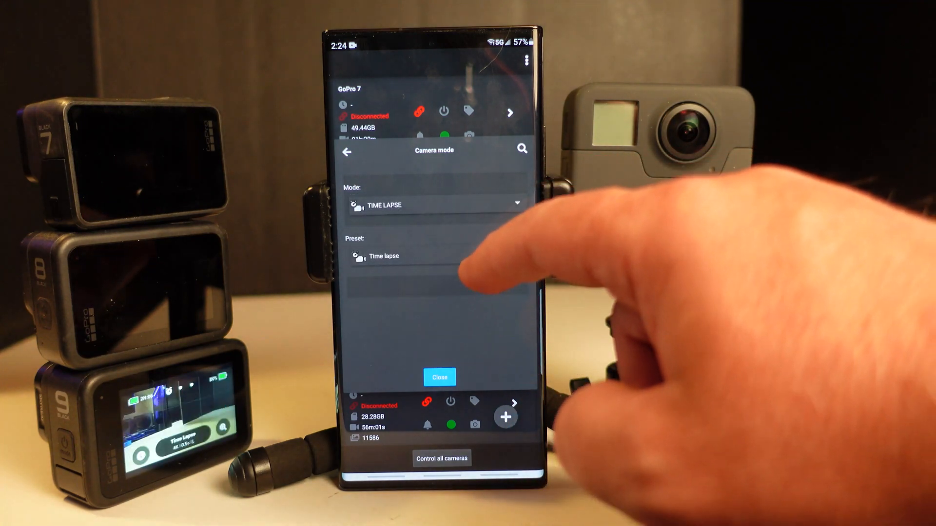
click(382, 256)
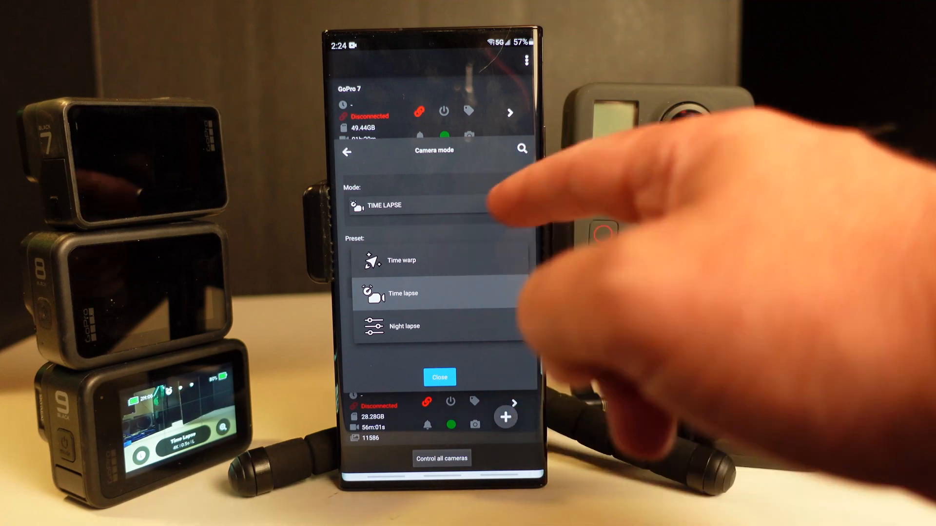
click(440, 377)
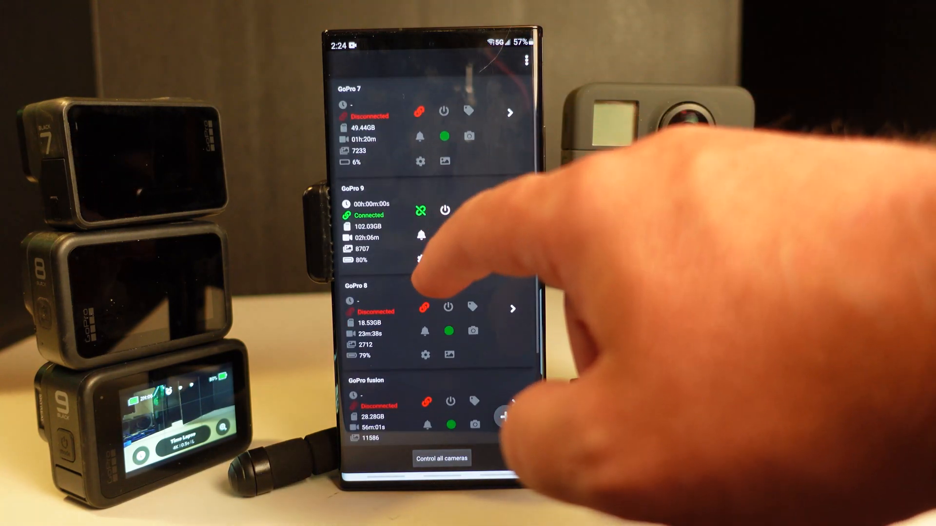
scroll(down, 3)
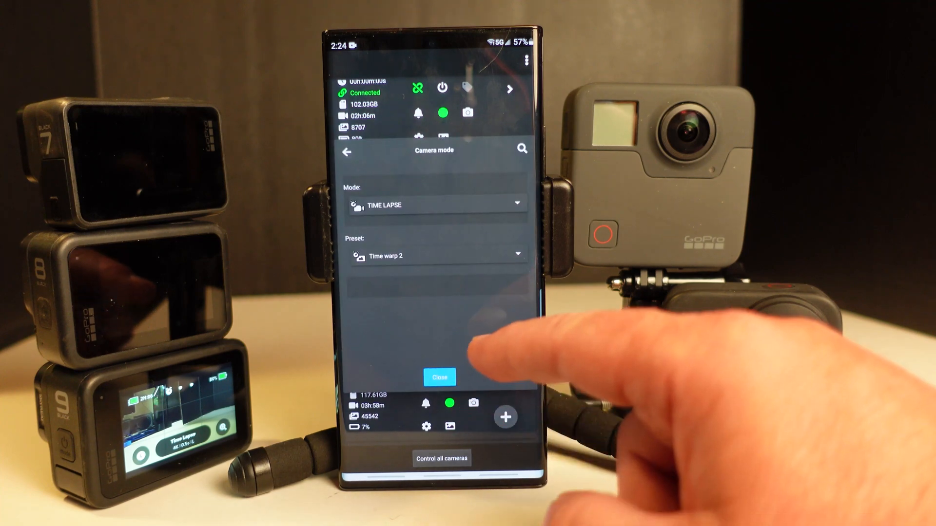
Set the GoPro max mode to VIDEO, keeping the 360° video preset
click(436, 205)
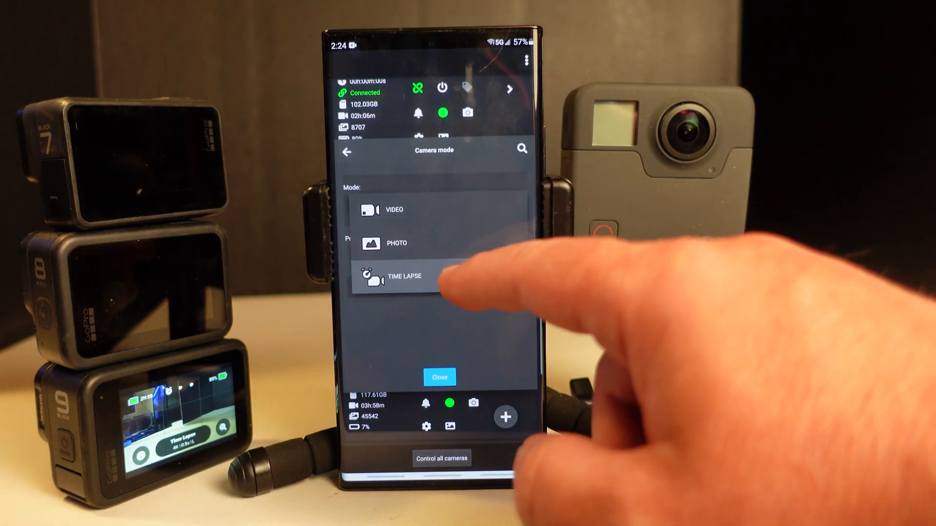
click(393, 210)
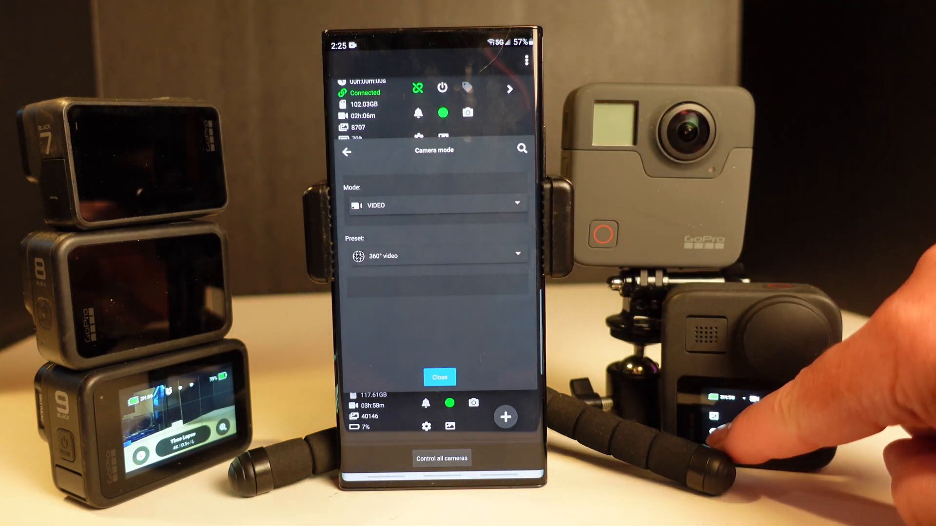
click(439, 377)
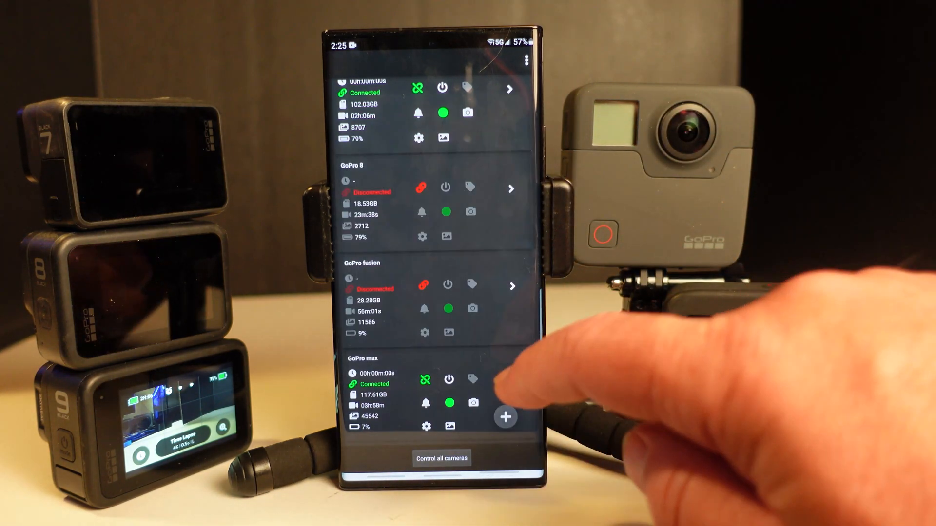